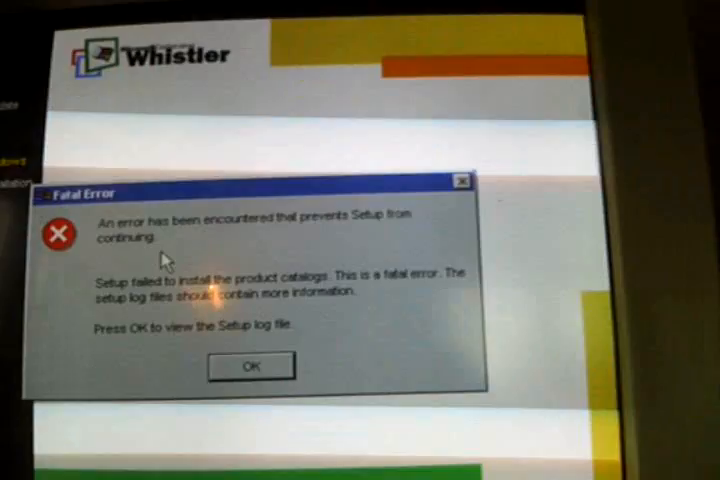
Dismiss the catalog-install Fatal Error to reveal the setup log's signature and date/time errors
left_click(251, 365)
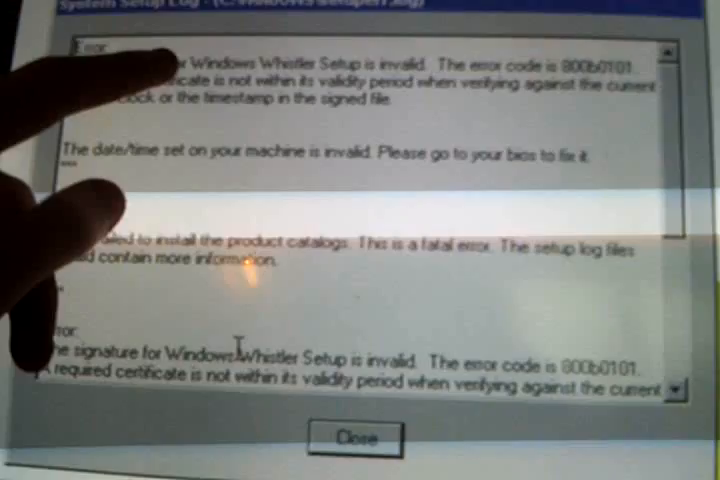